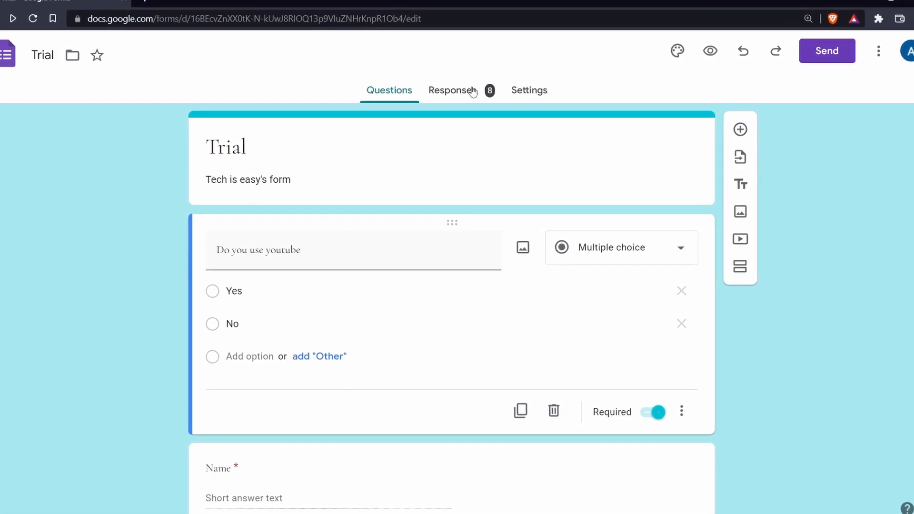
- View the Trial form's 8 responses summary with the 75% Yes / 25% No pie chart
left_click(452, 92)
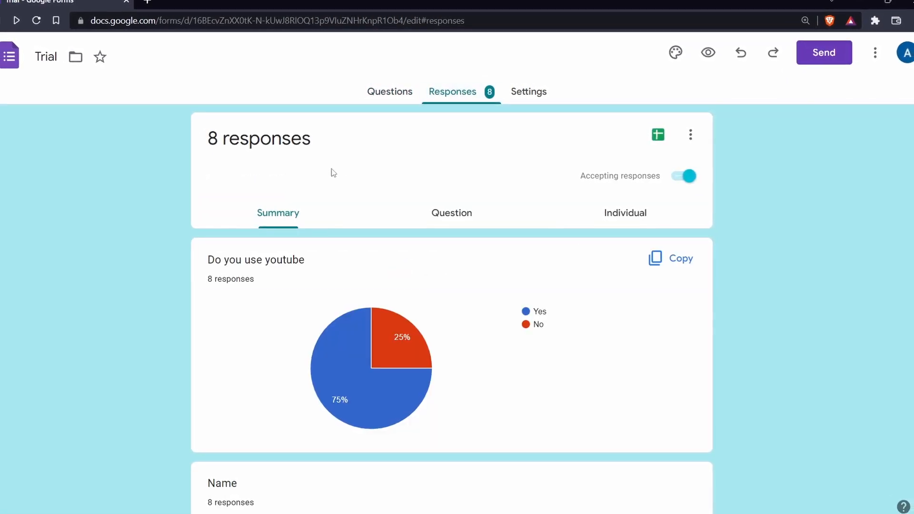
scroll("down", 3)
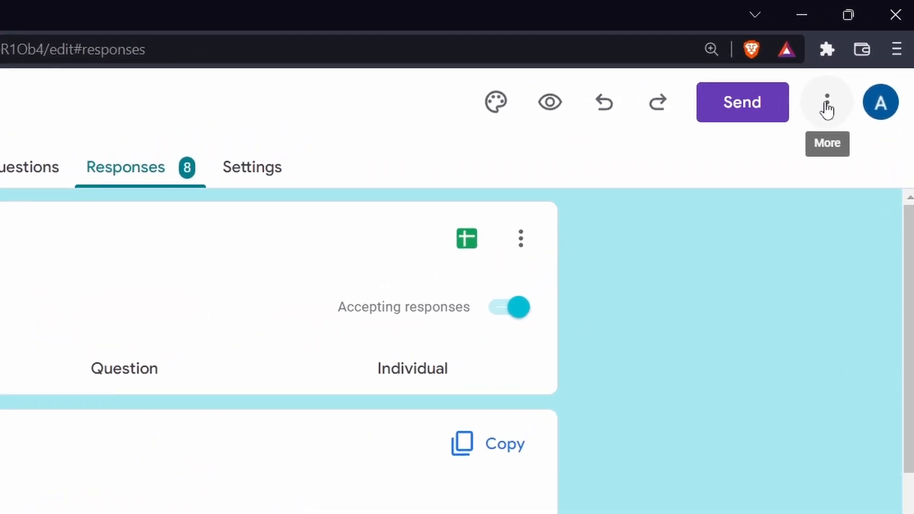
left_click(826, 102)
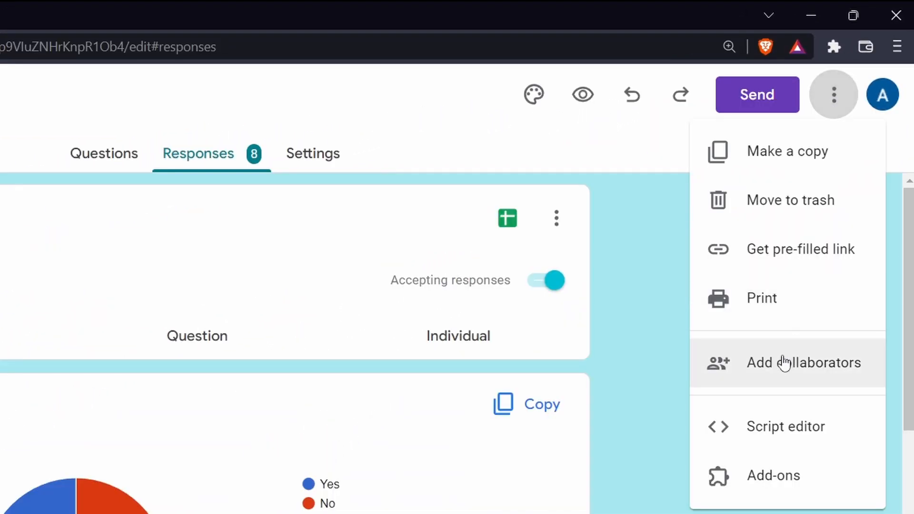
left_click(804, 363)
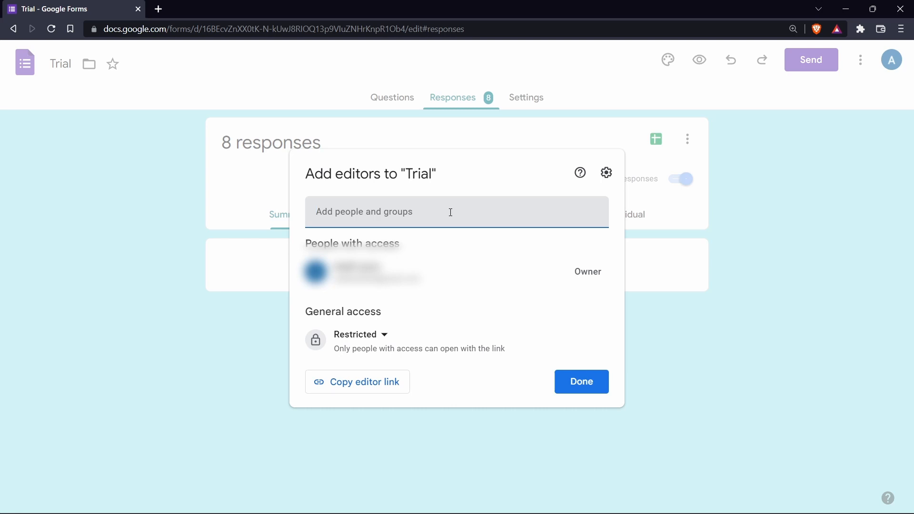
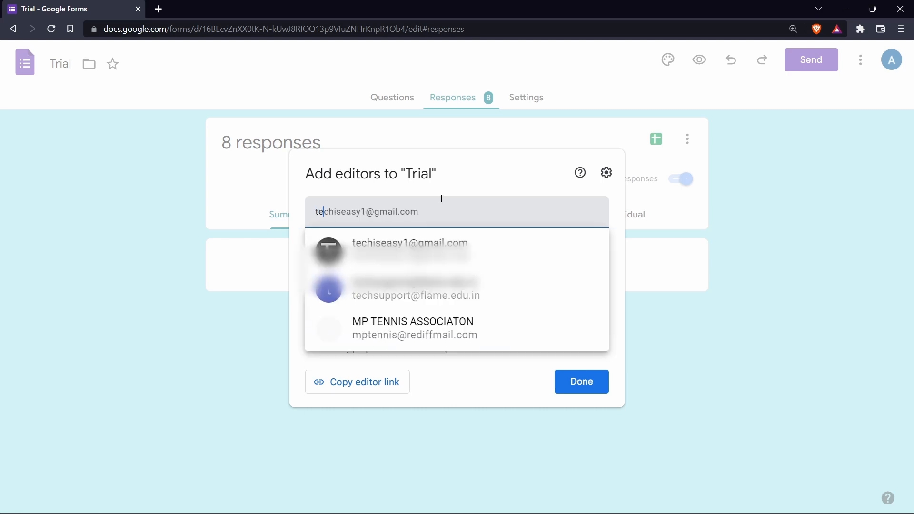
left_click(410, 243)
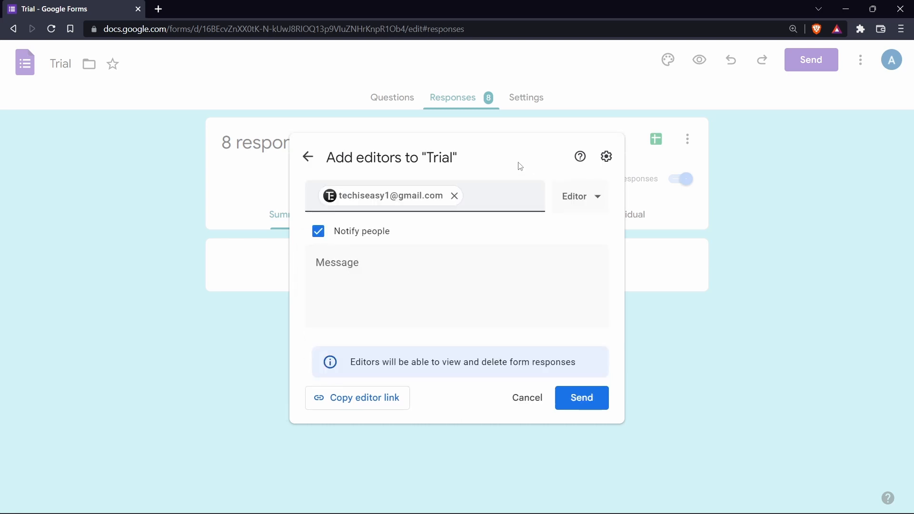
mouse_move(394, 340)
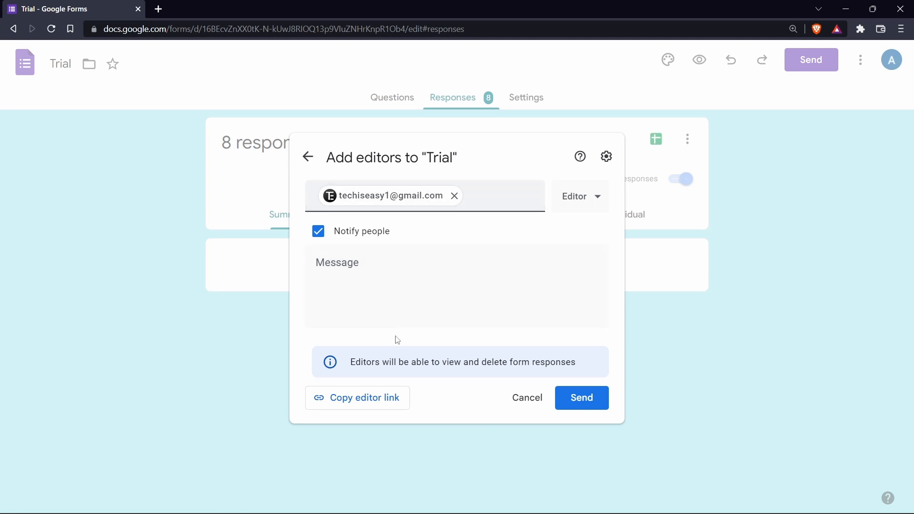
mouse_move(468, 364)
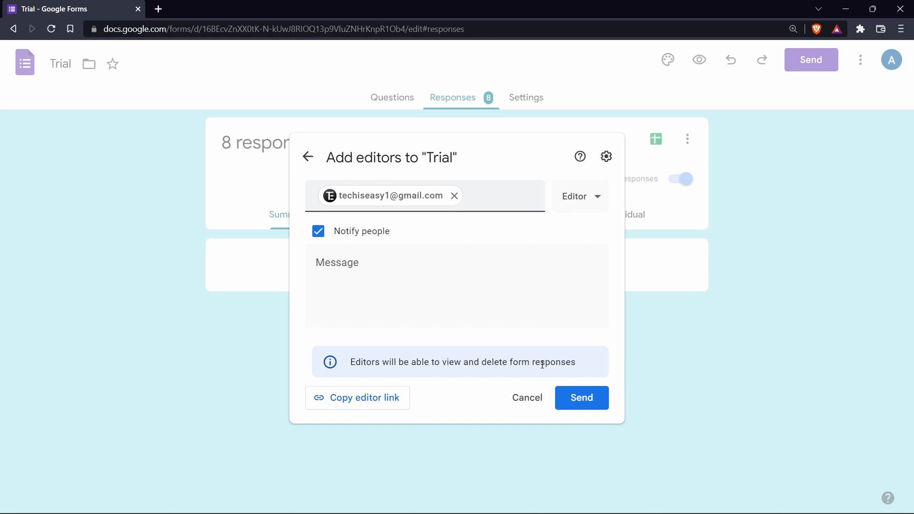
mouse_move(607, 156)
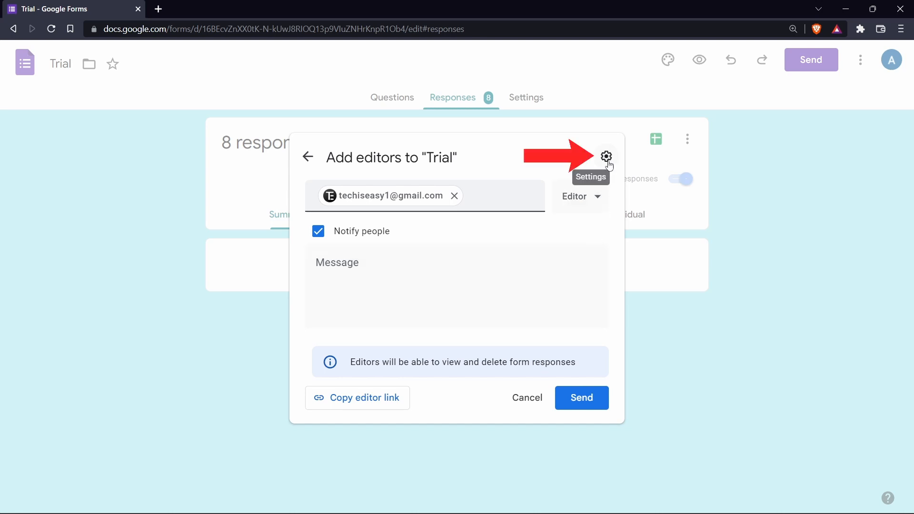
- Review the sharing settings and send the editor invitation for Trial
left_click(607, 156)
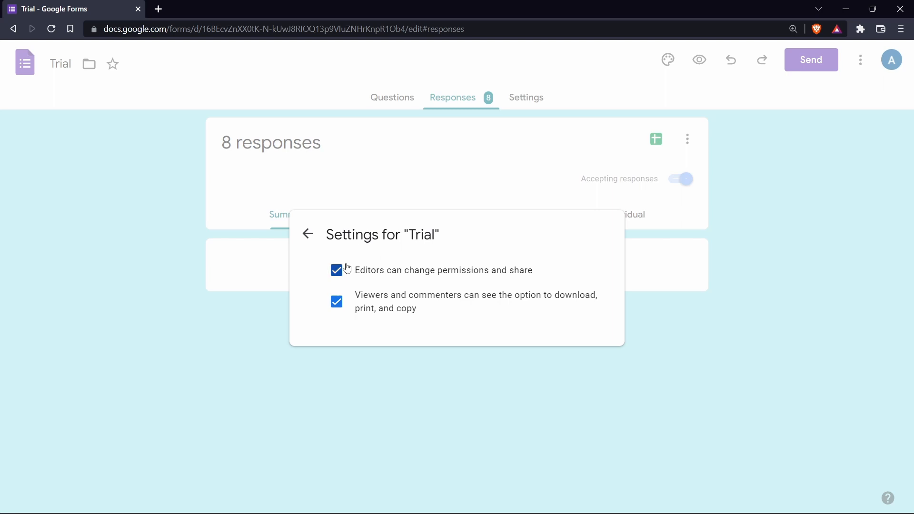
left_click(336, 269)
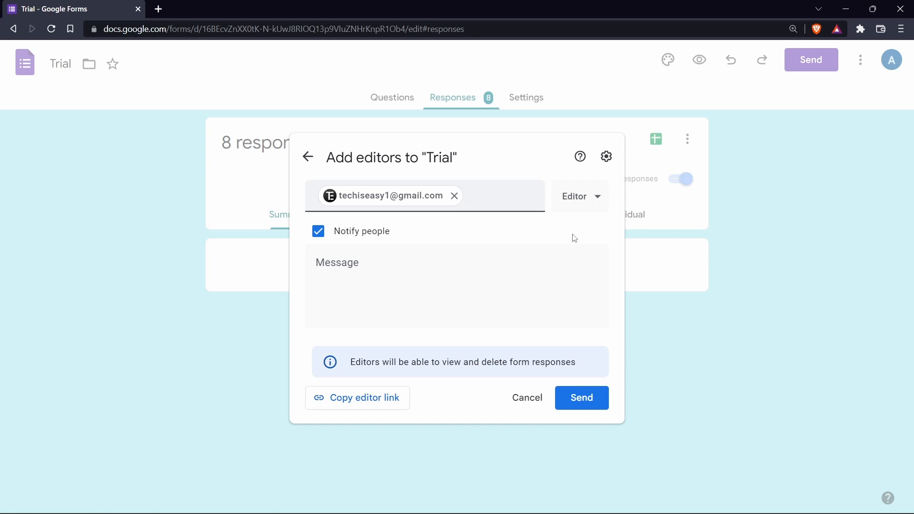
left_click(581, 399)
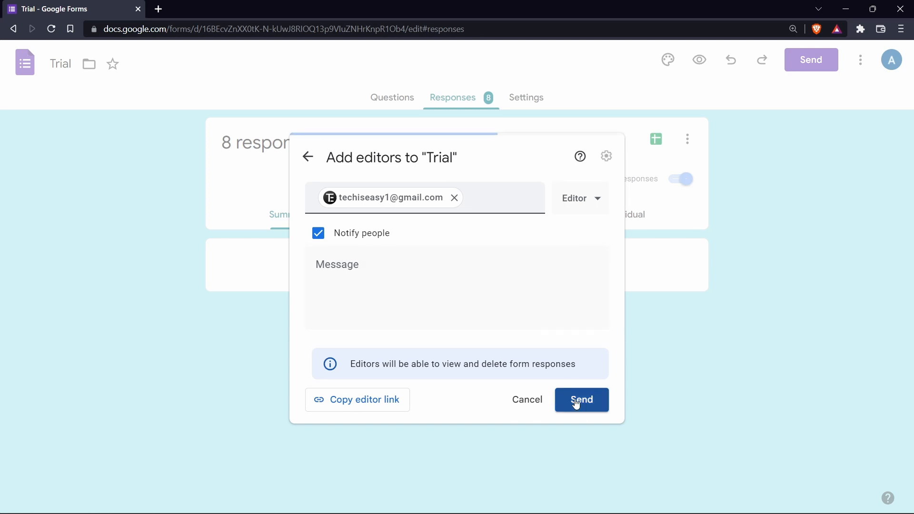
left_click(581, 400)
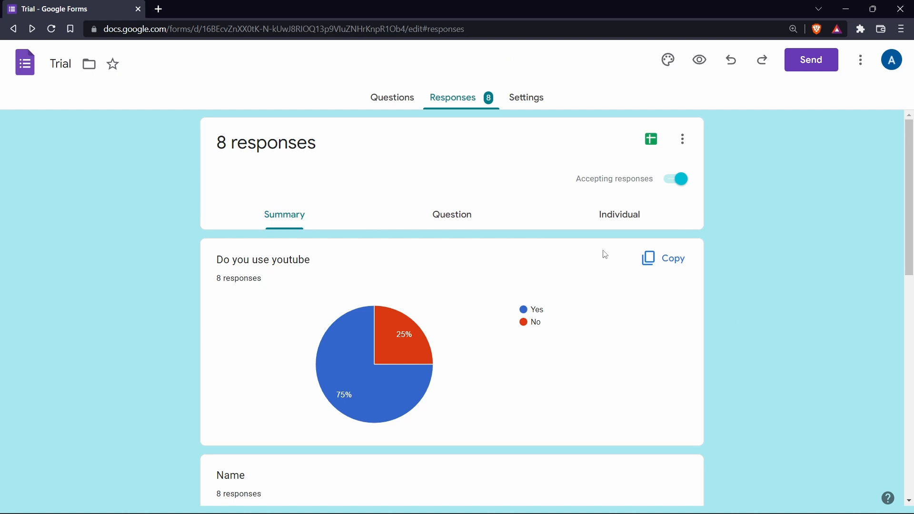
mouse_move(411, 273)
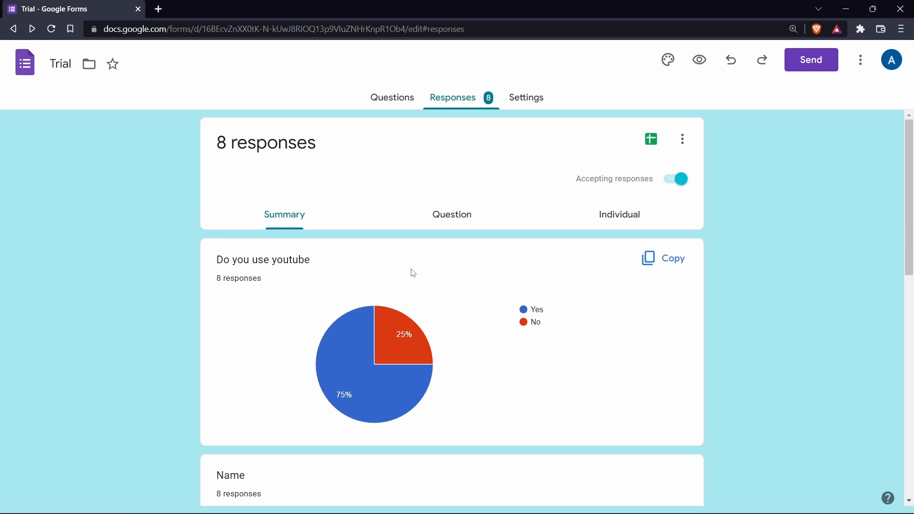
mouse_move(536, 378)
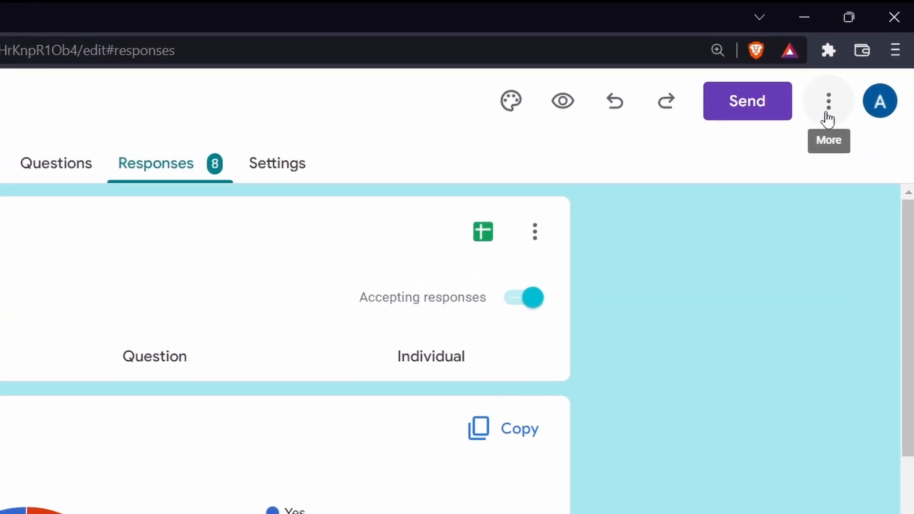
- Print the responses summary, opening its printable view in a new tab
left_click(829, 101)
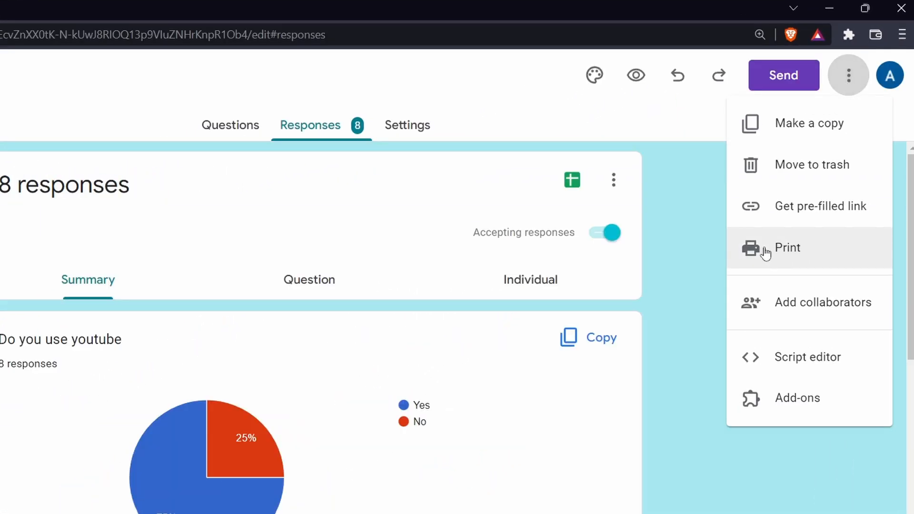
left_click(788, 248)
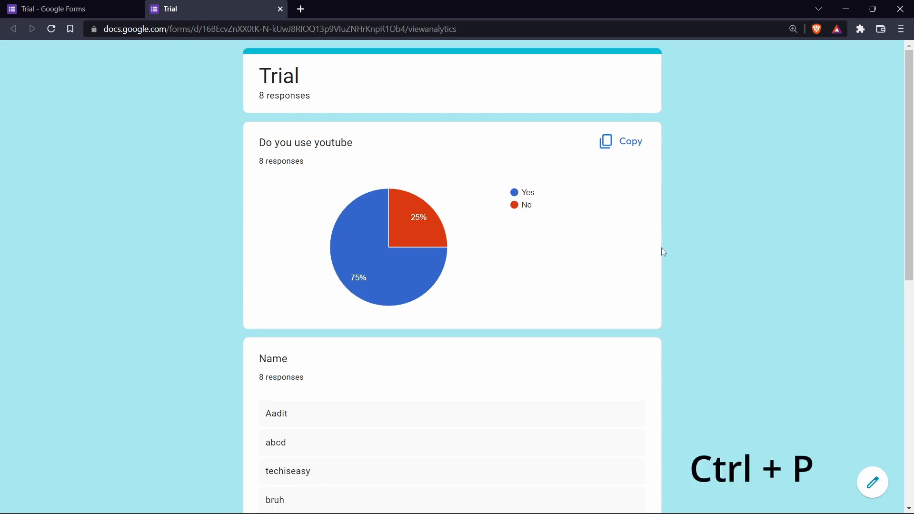
- Save the printable summary as Trial.pdf in Downloads via Save as PDF
key("ctrl+p")
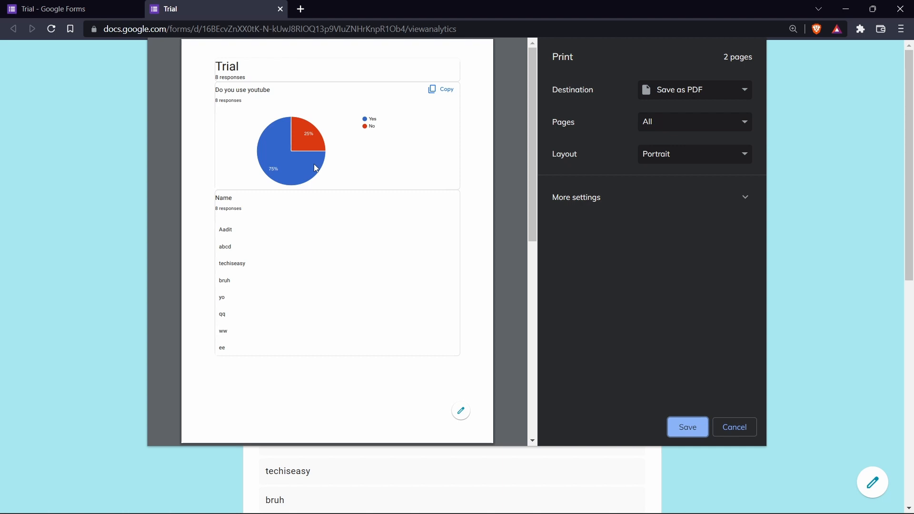
mouse_move(322, 302)
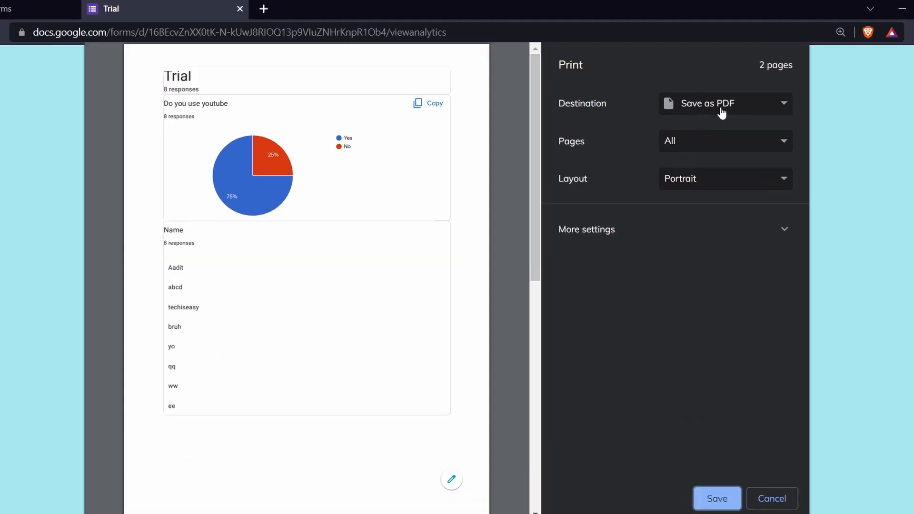
mouse_move(699, 115)
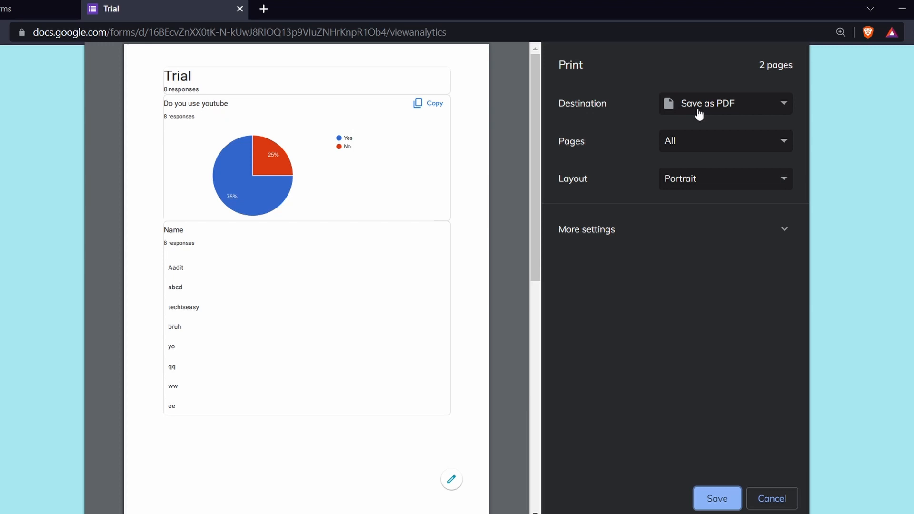
mouse_move(742, 115)
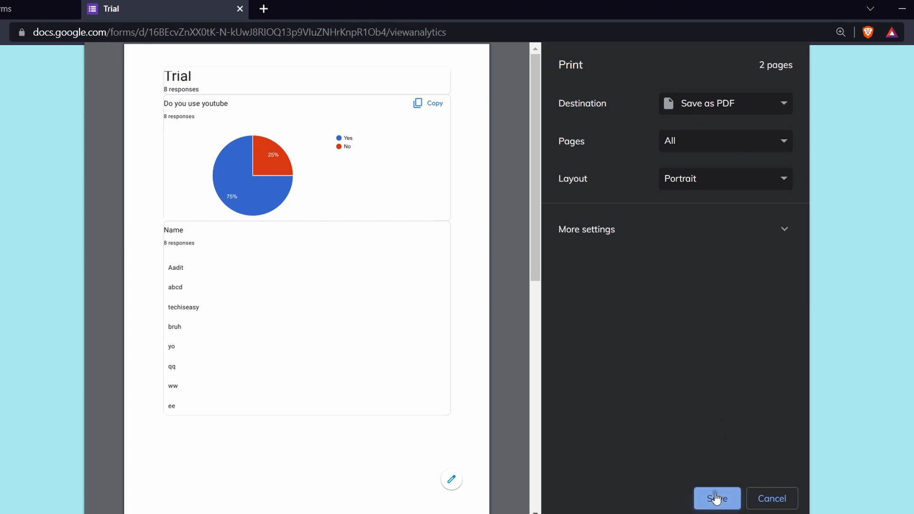
left_click(717, 498)
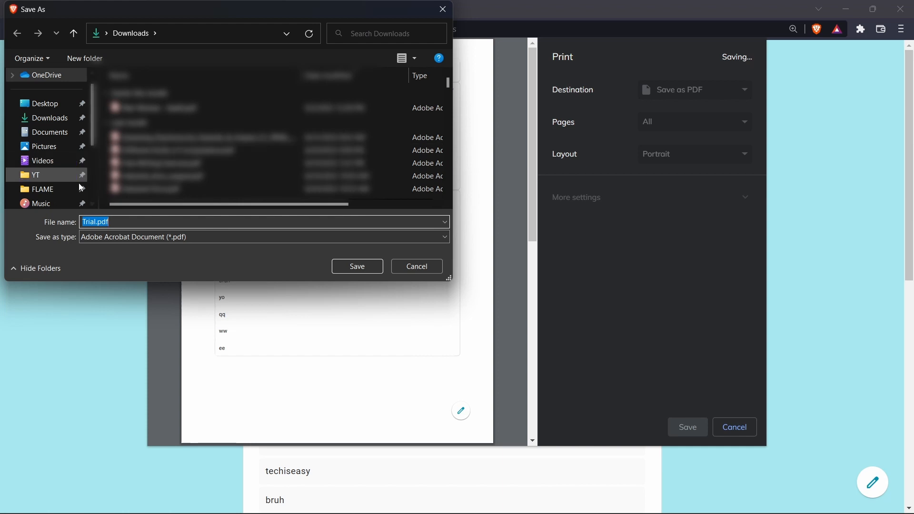
left_click(356, 267)
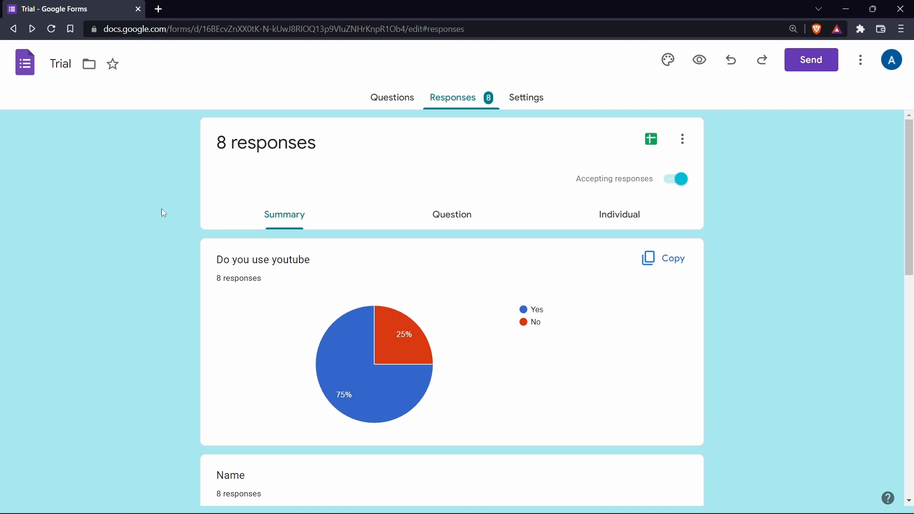
mouse_move(281, 174)
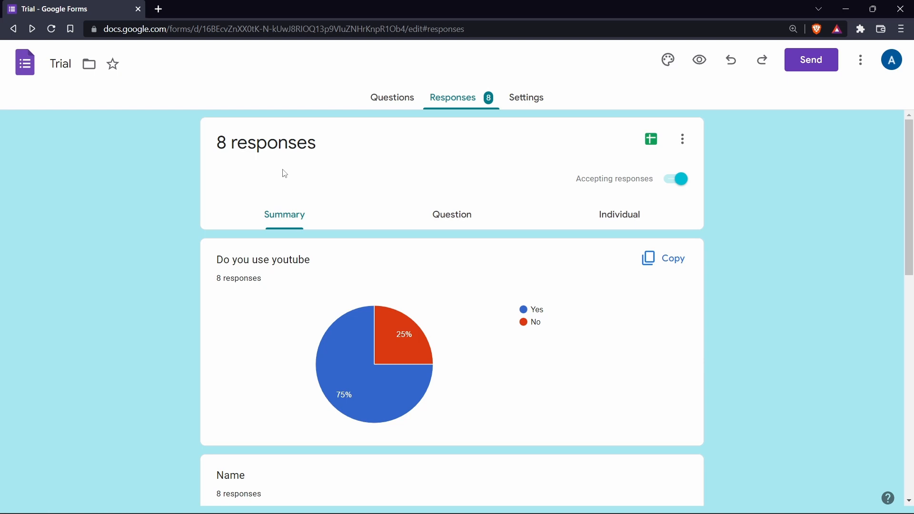
mouse_move(651, 139)
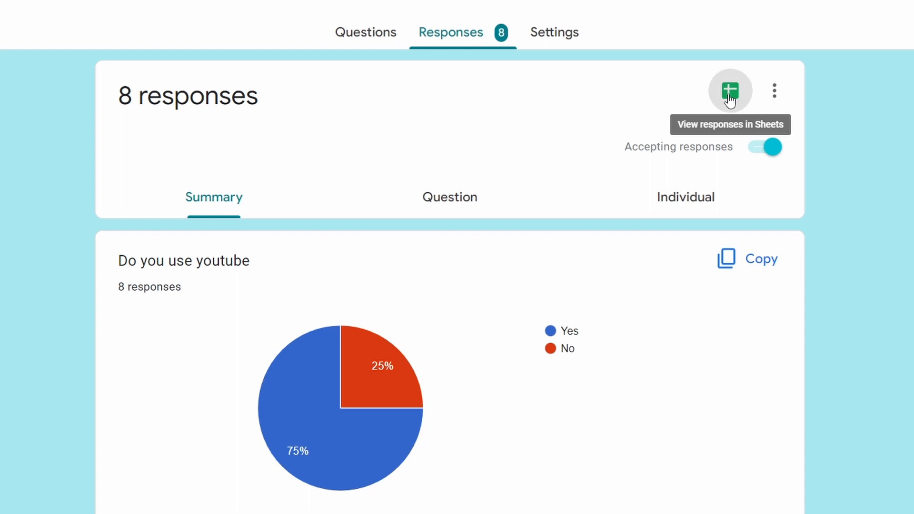
left_click(730, 91)
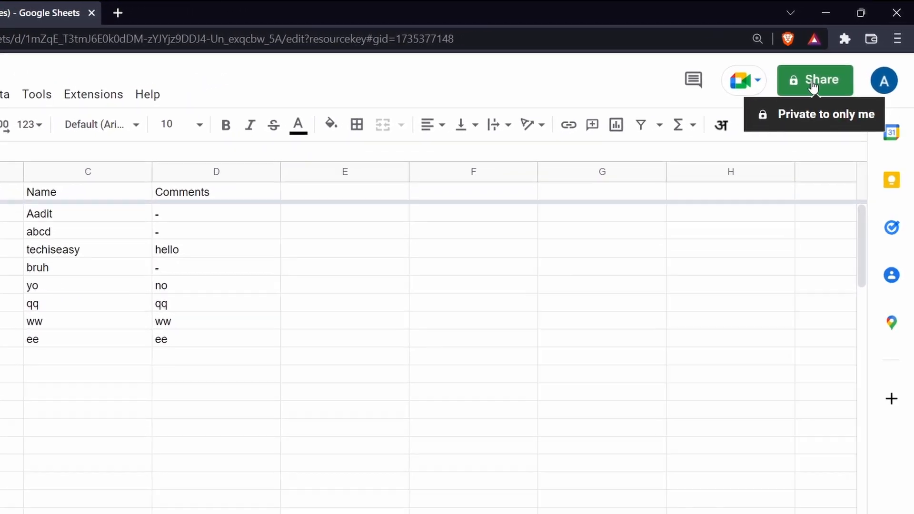
left_click(815, 80)
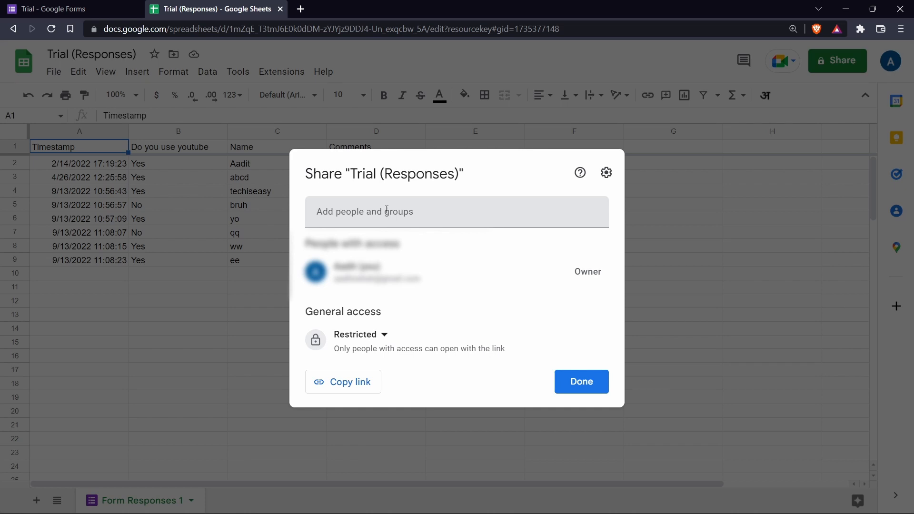
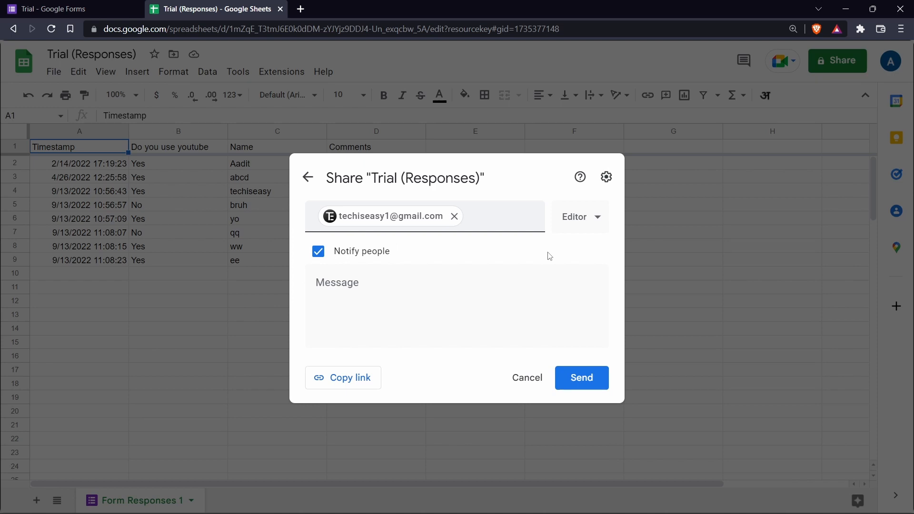
mouse_move(587, 228)
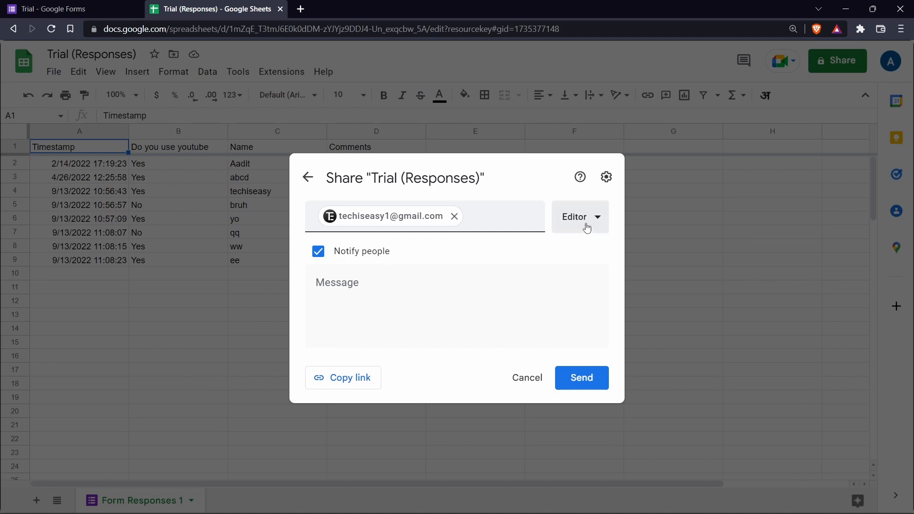
mouse_move(591, 228)
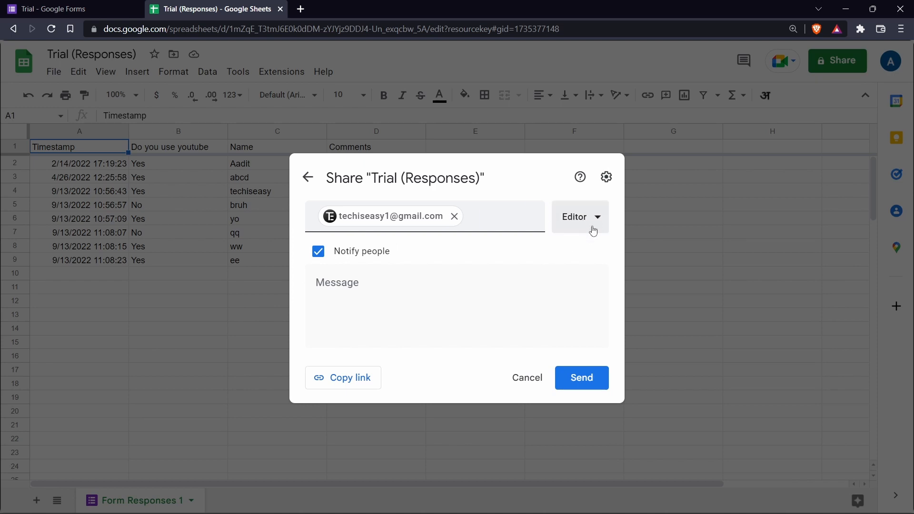
left_click(579, 216)
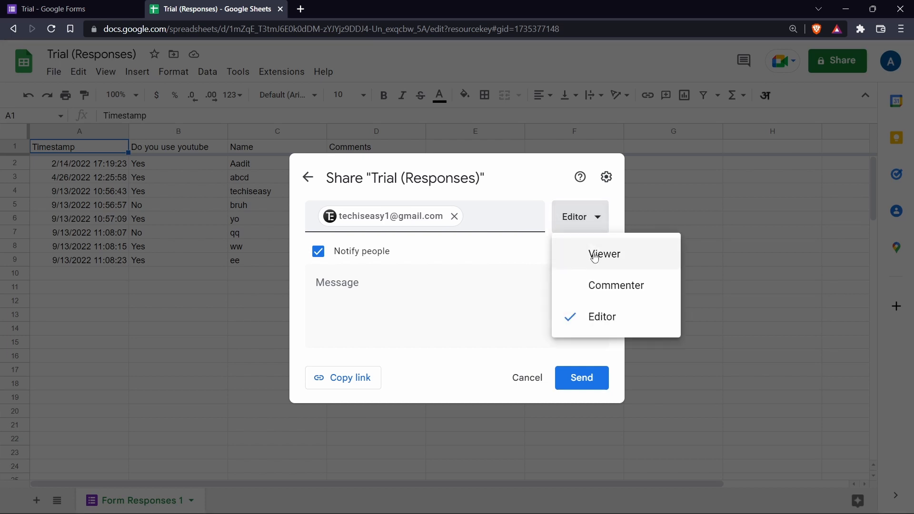
left_click(605, 253)
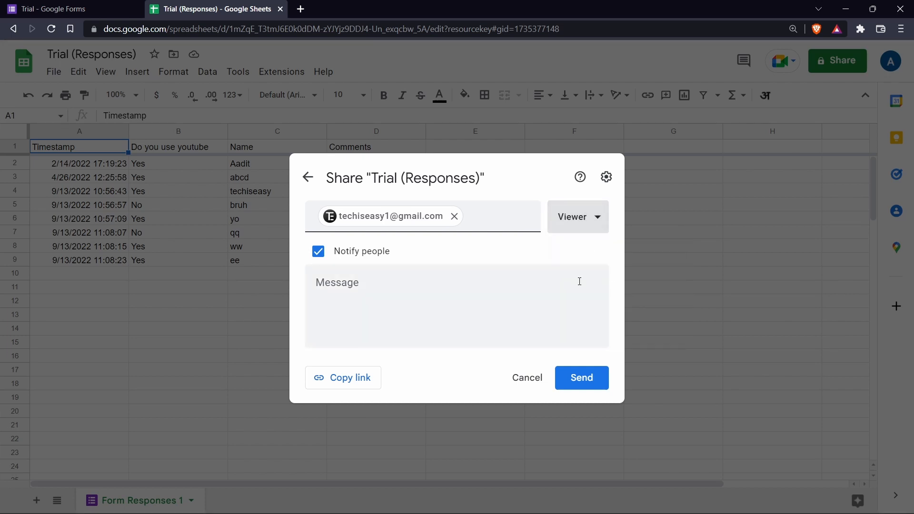
mouse_move(581, 378)
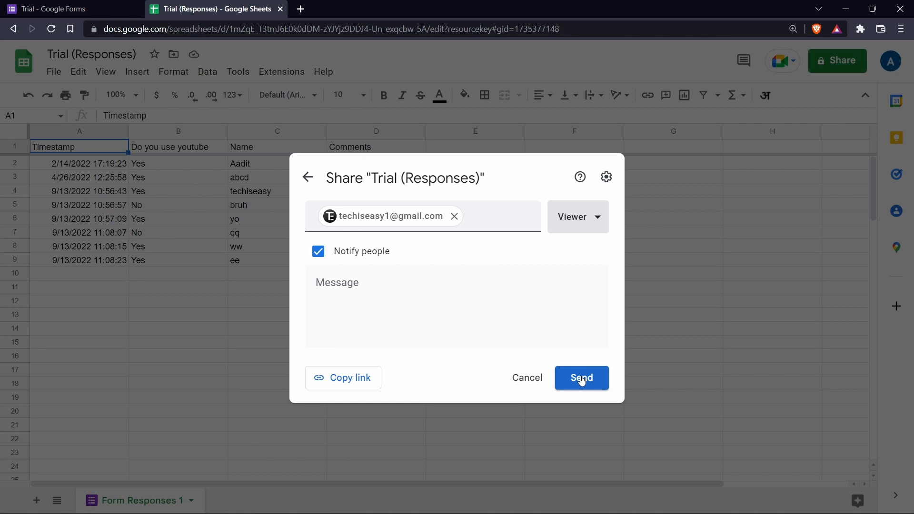
left_click(581, 379)
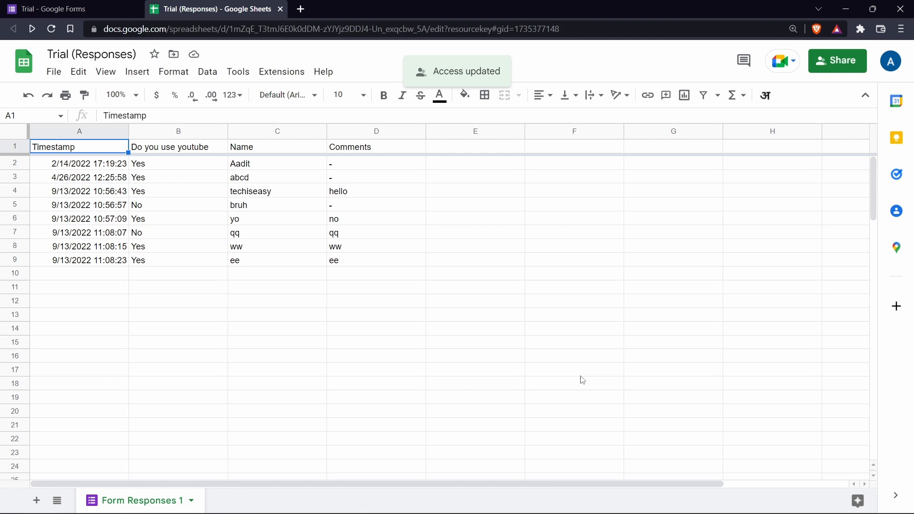
left_click(69, 9)
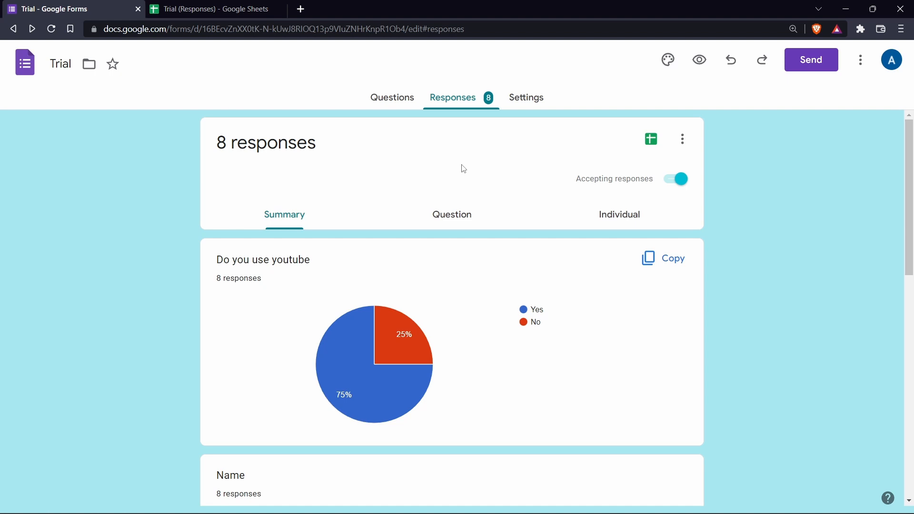
mouse_move(566, 170)
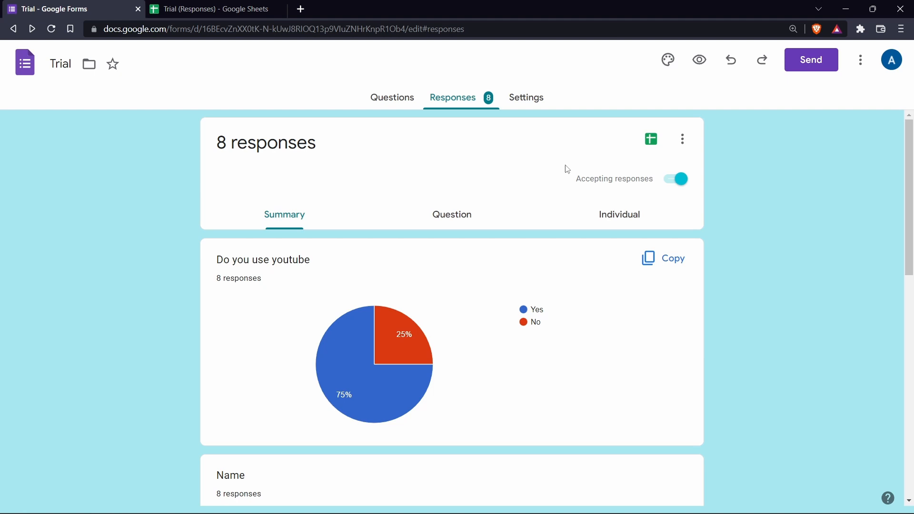
mouse_move(502, 188)
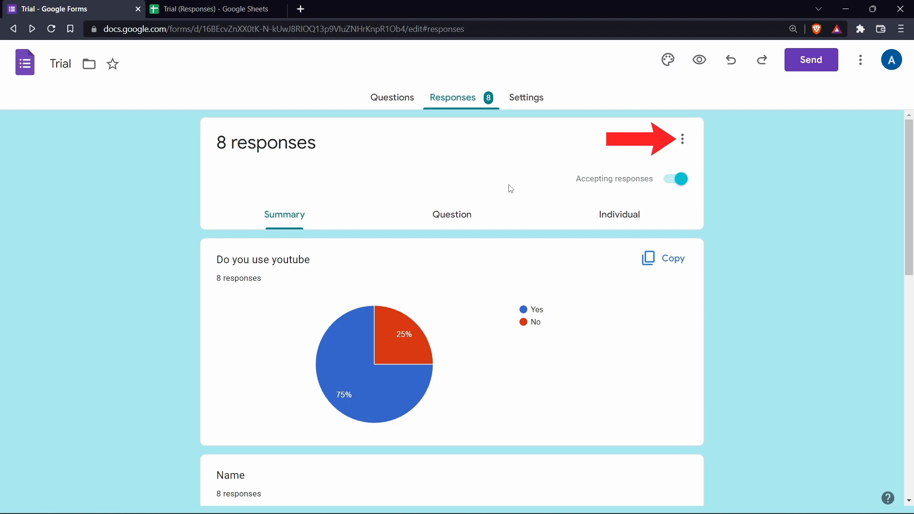
mouse_move(682, 140)
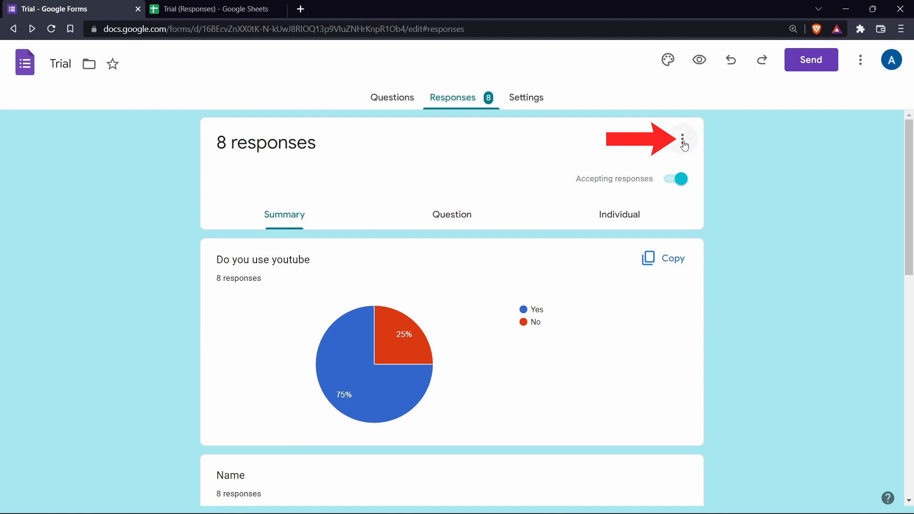
- Download all eight responses as a CSV file from the responses options menu
left_click(683, 138)
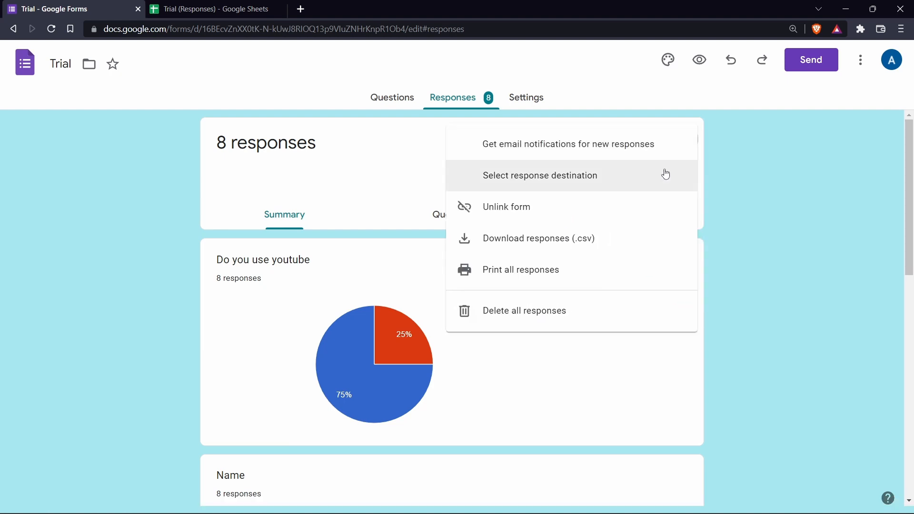
mouse_move(568, 245)
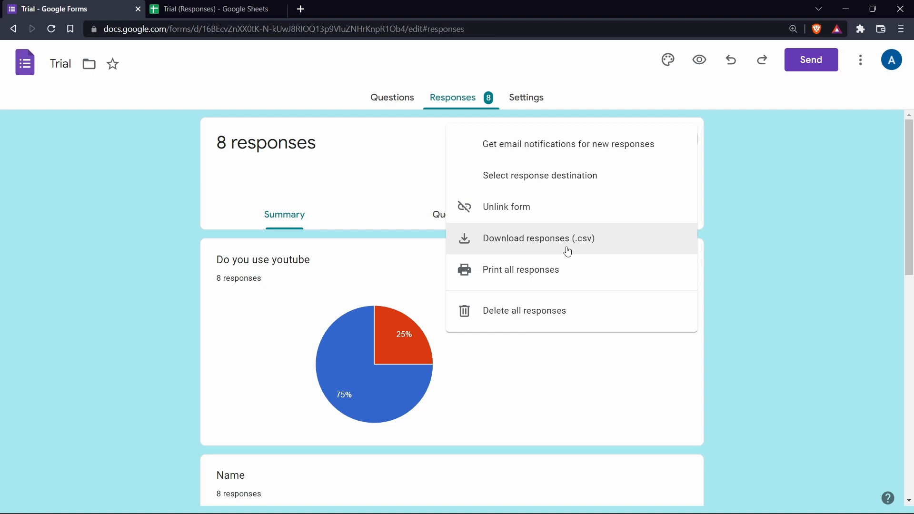
mouse_move(587, 245)
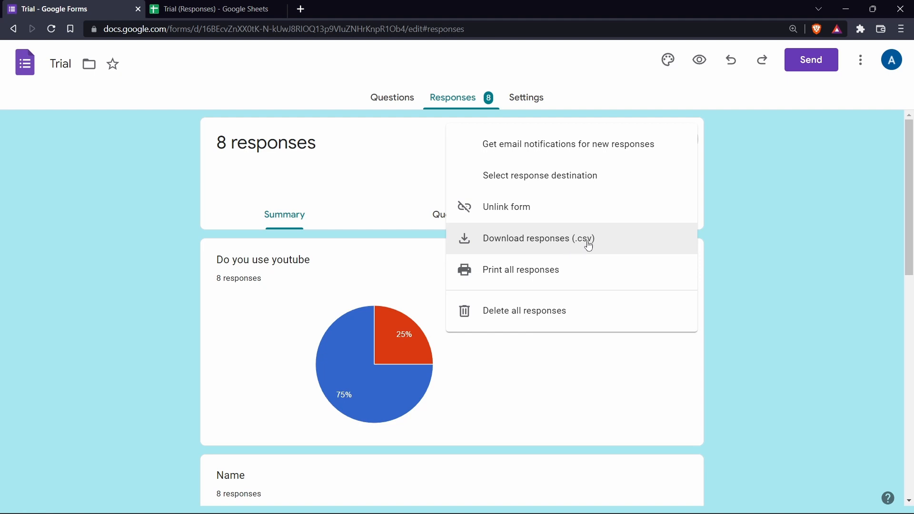
left_click(537, 238)
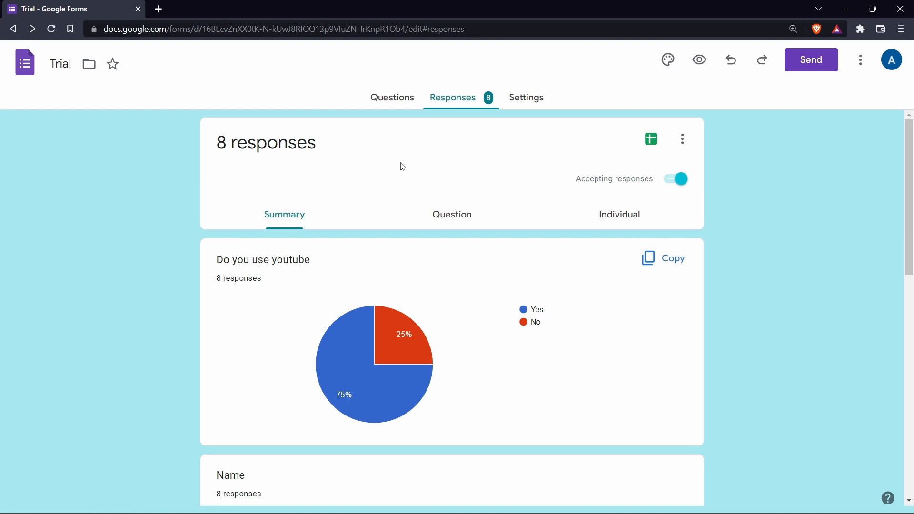
mouse_move(682, 139)
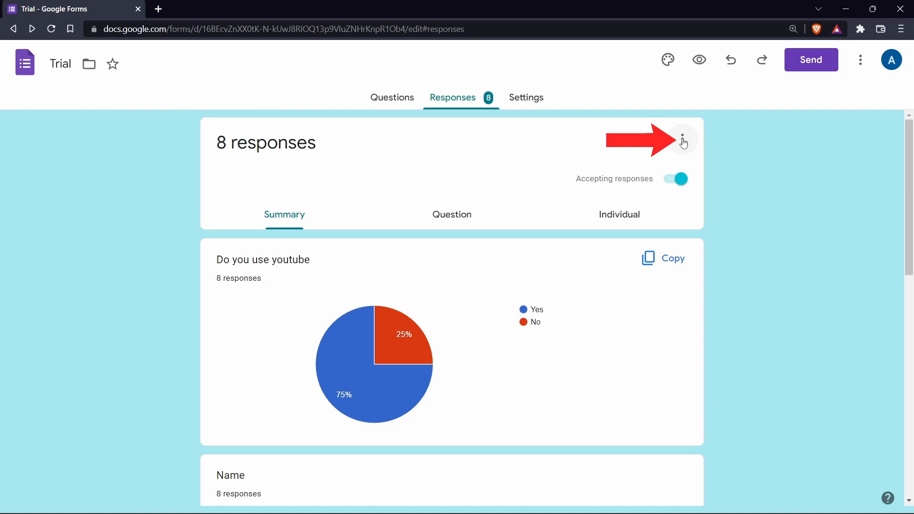
- Print all eight individual responses to a PDF via Save as PDF
left_click(683, 141)
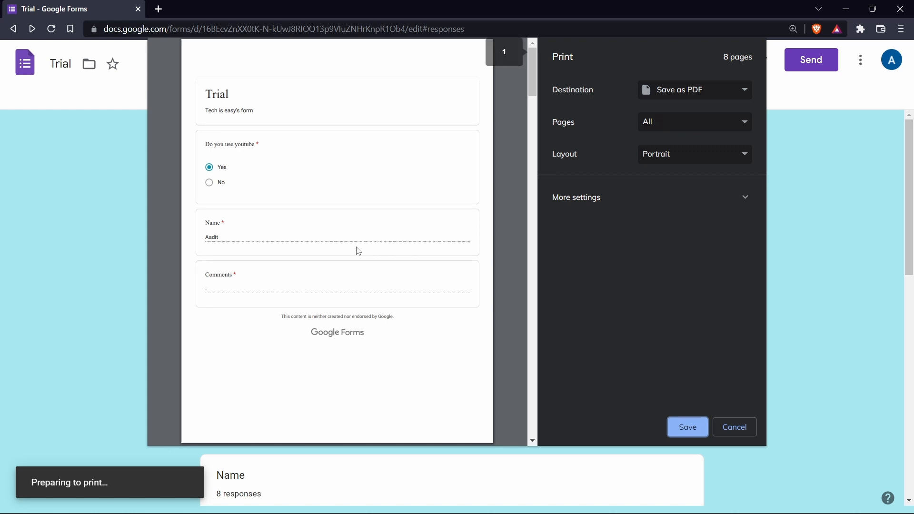
scroll("down", 3)
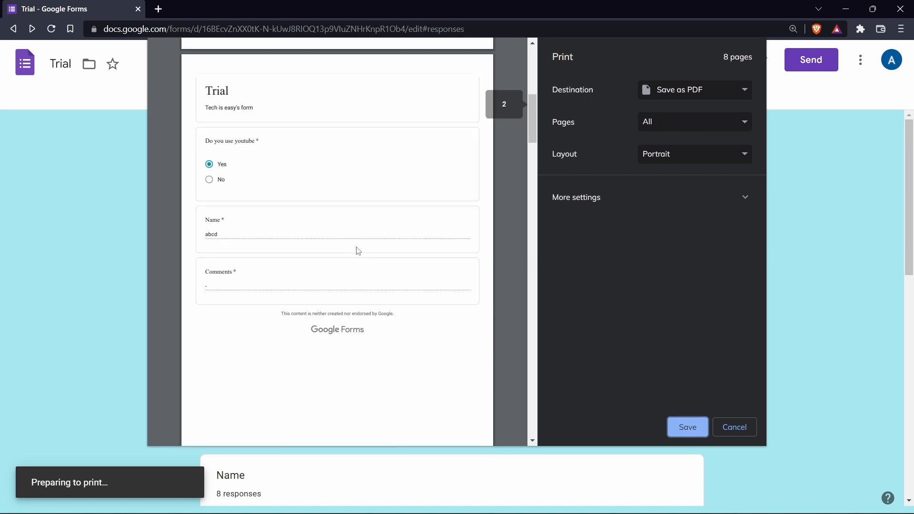
scroll("down", 3)
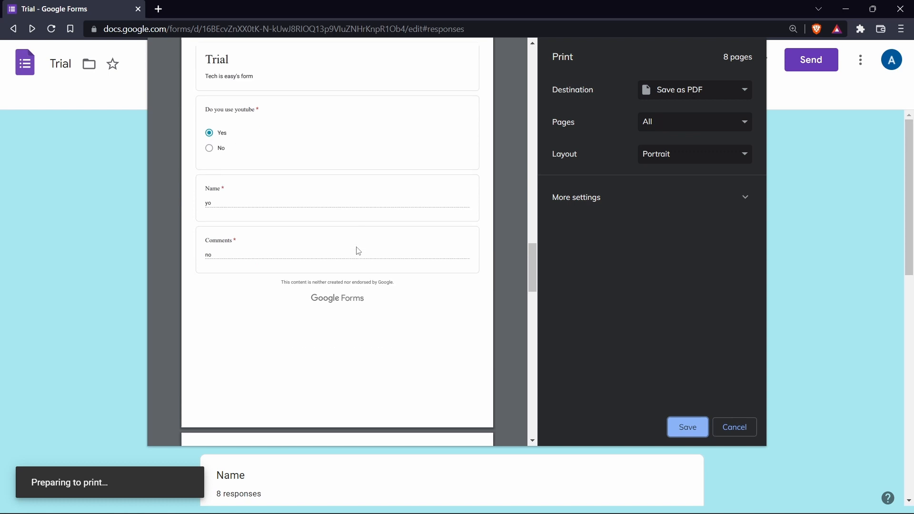
mouse_move(483, 293)
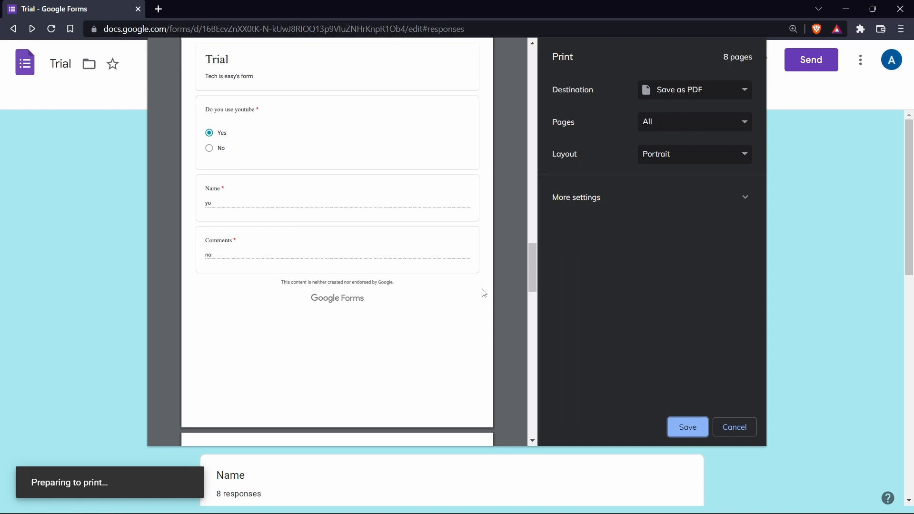
mouse_move(573, 95)
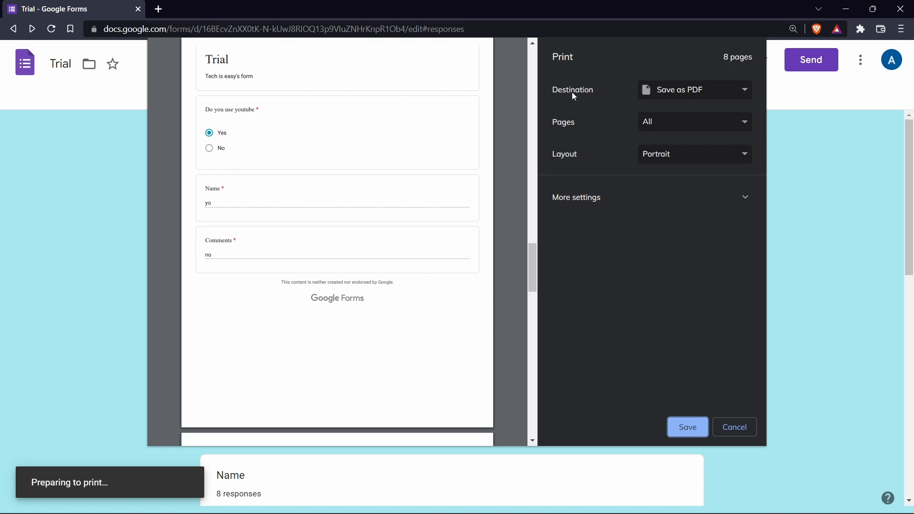
mouse_move(712, 102)
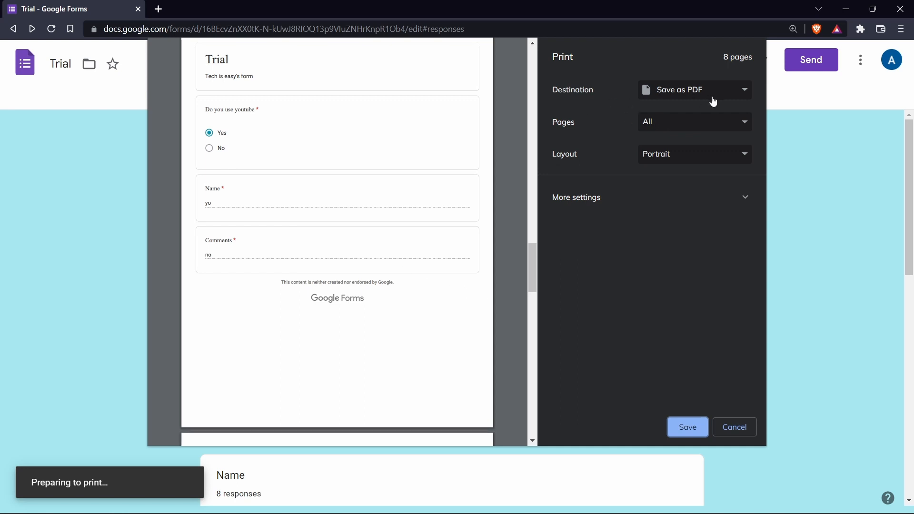
left_click(735, 427)
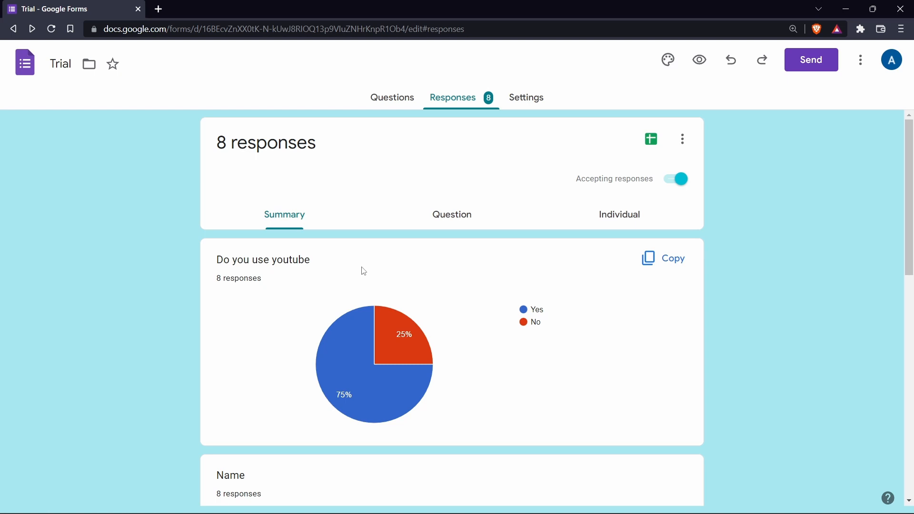
mouse_move(11, 390)
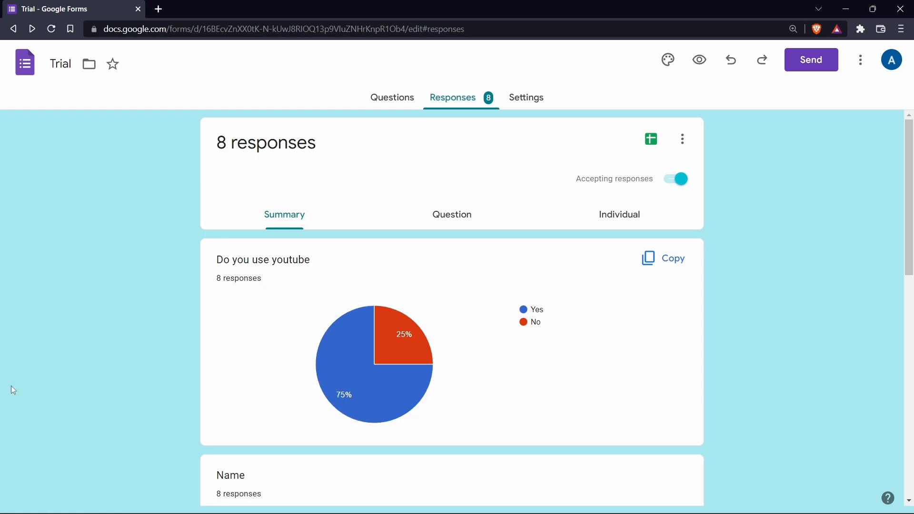
mouse_move(178, 413)
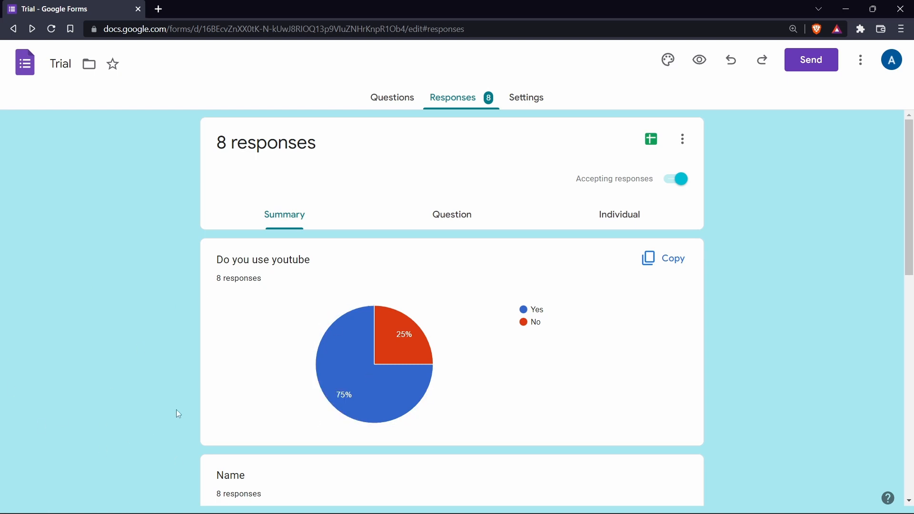